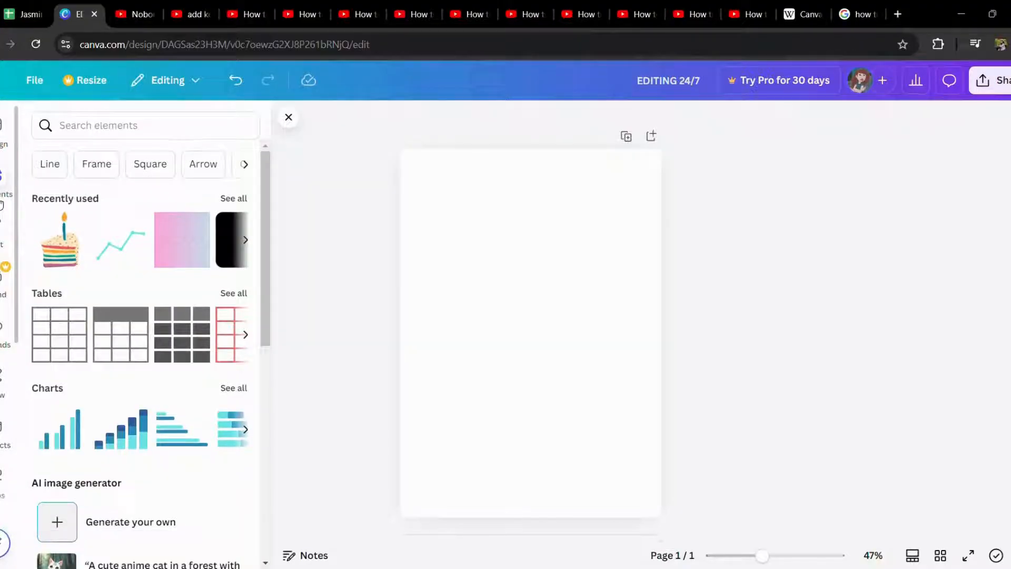
Search elements for 'iphone stickers' and filter to Graphics, browsing hearts, butterfly and sun results
left_click(129, 125)
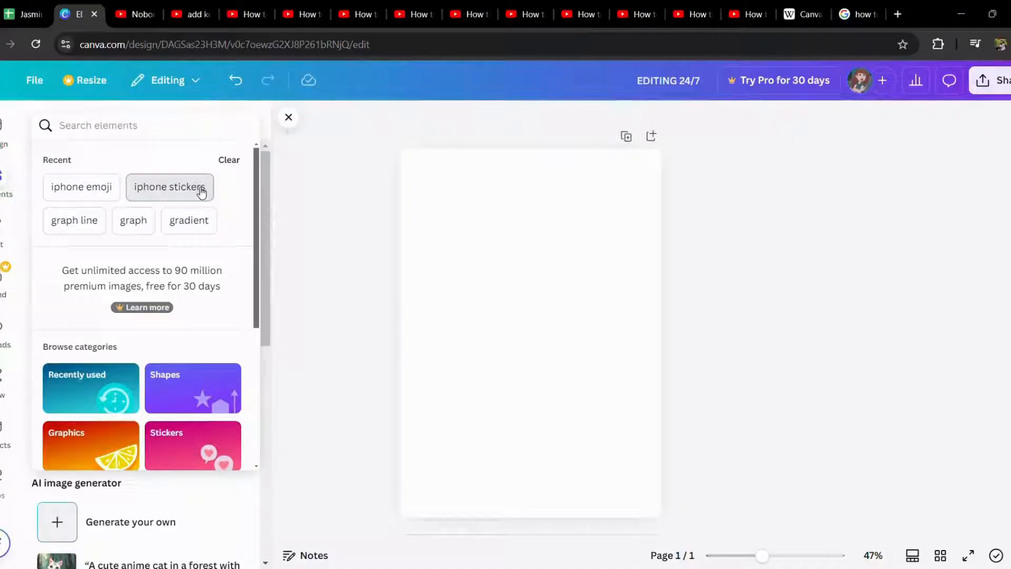
left_click(168, 187)
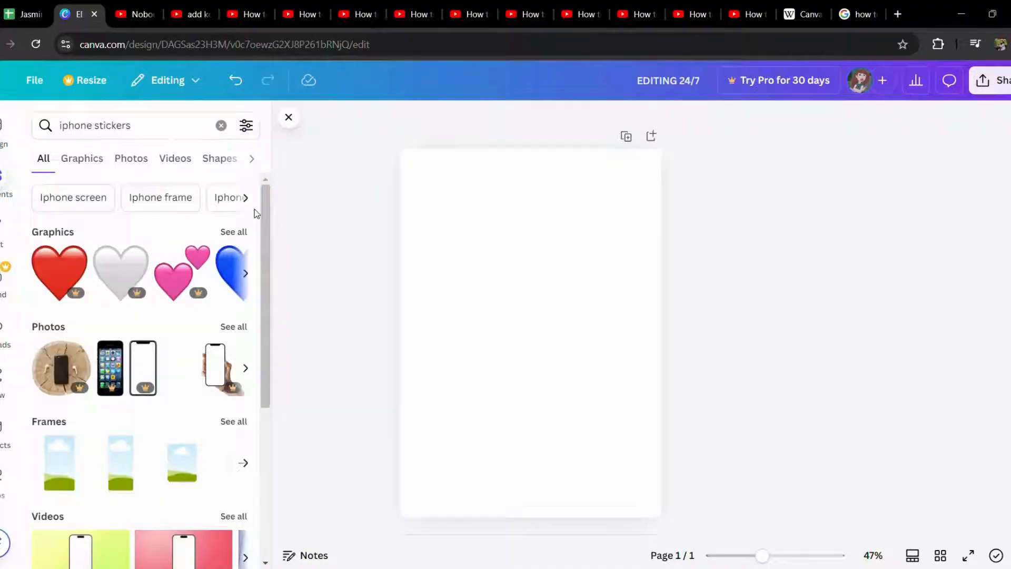
left_click(82, 158)
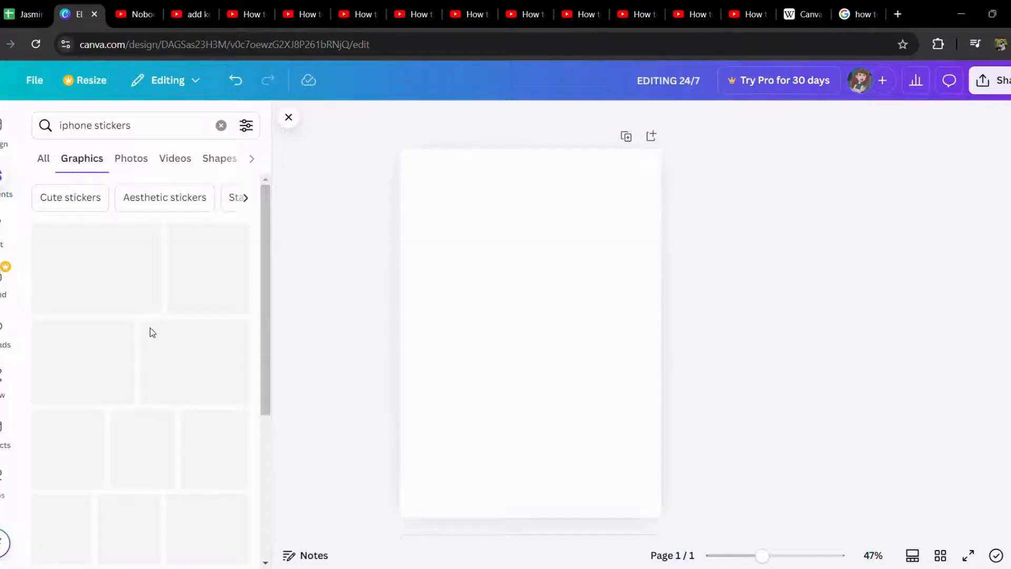
scroll("down", 3)
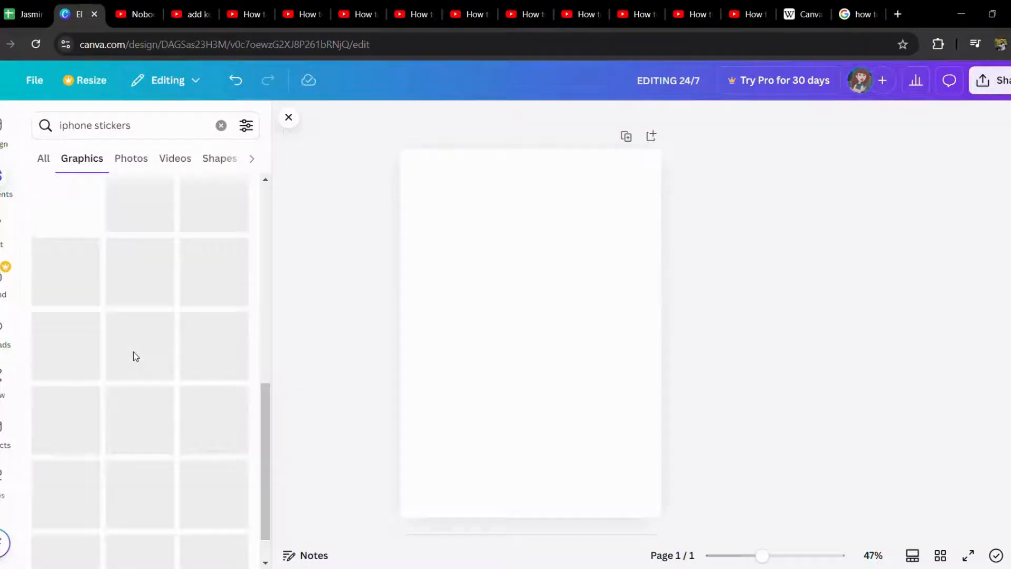
scroll("down", 3)
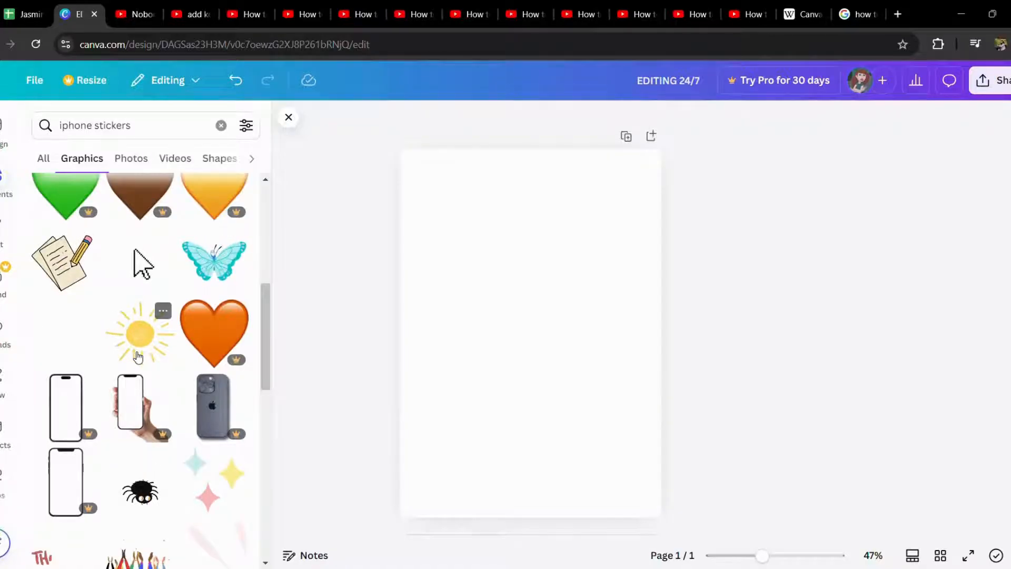
Add a blue butterfly shrunk into the upper left and a sun graphic halved in the upper right
left_click(213, 259)
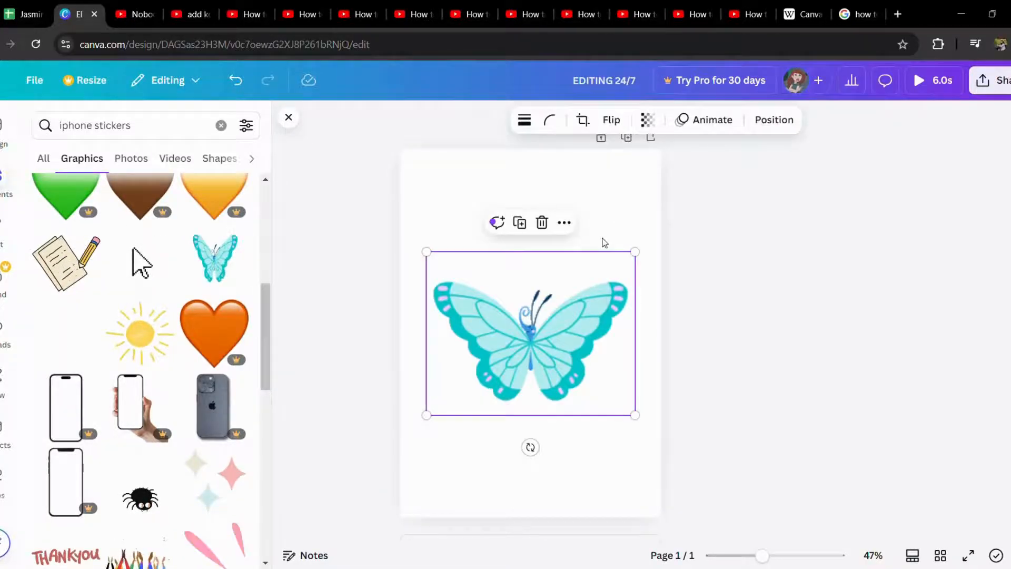
left_click_drag(635, 415, 465, 282)
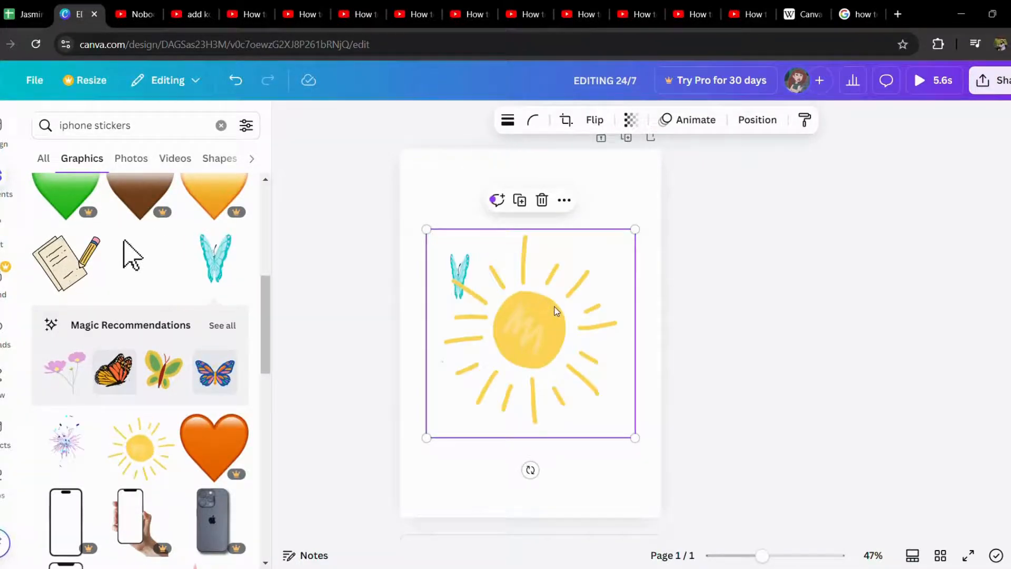
left_click_drag(529, 328, 584, 231)
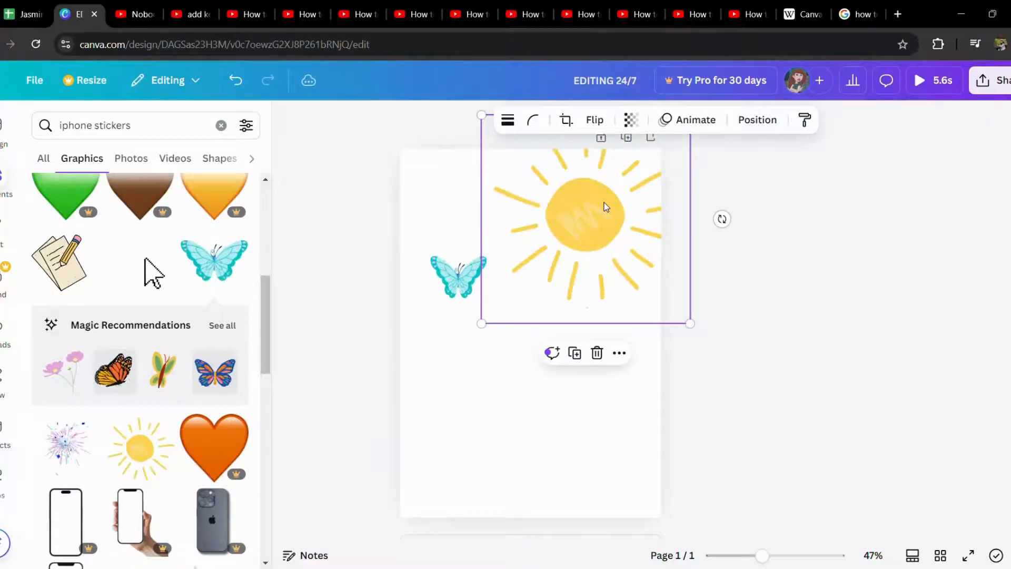
left_click_drag(480, 323, 530, 306)
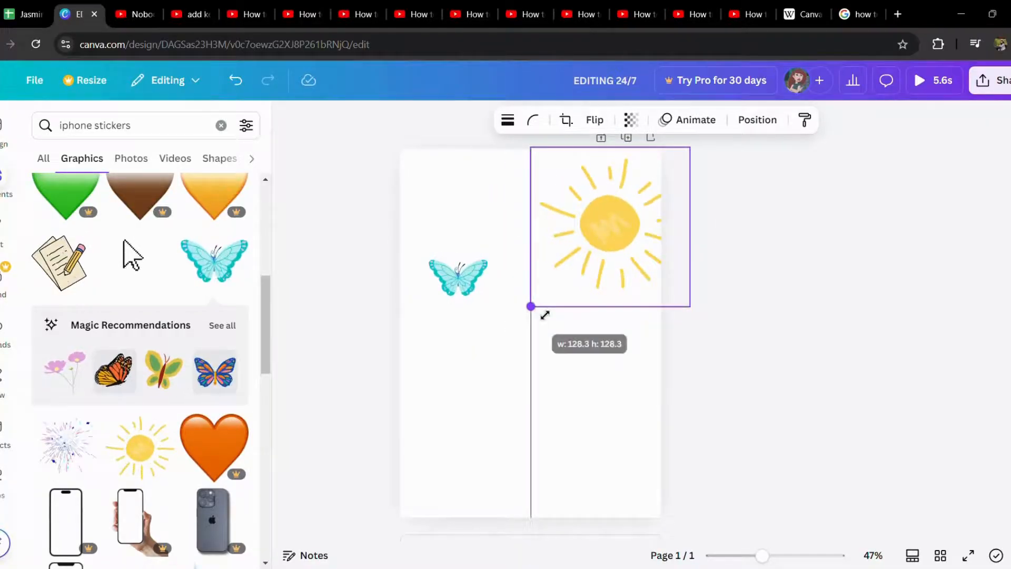